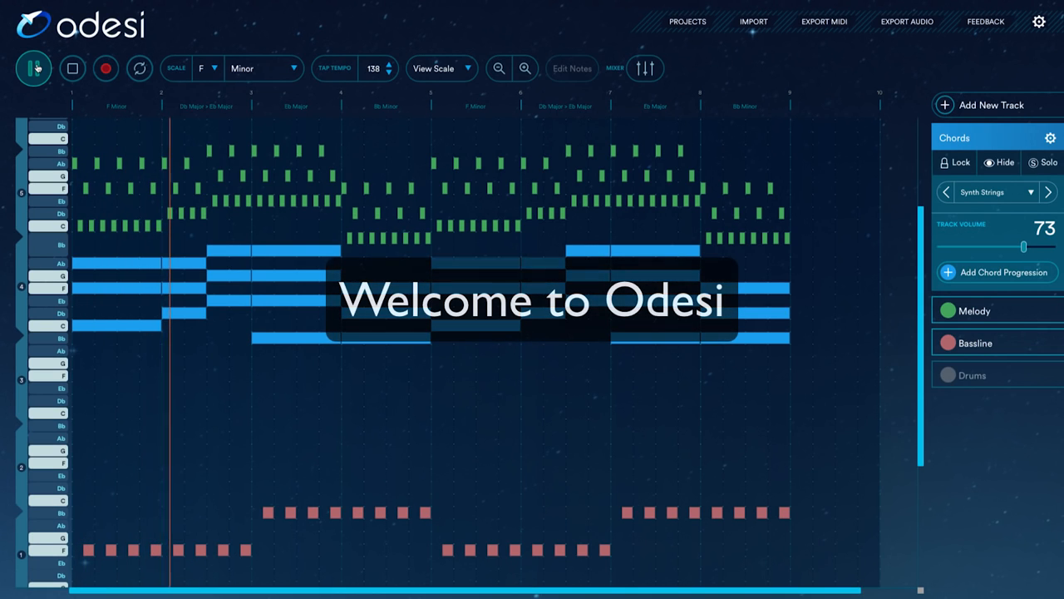
Start playback of the F minor, 138 BPM Café del Mar loop.
click(33, 68)
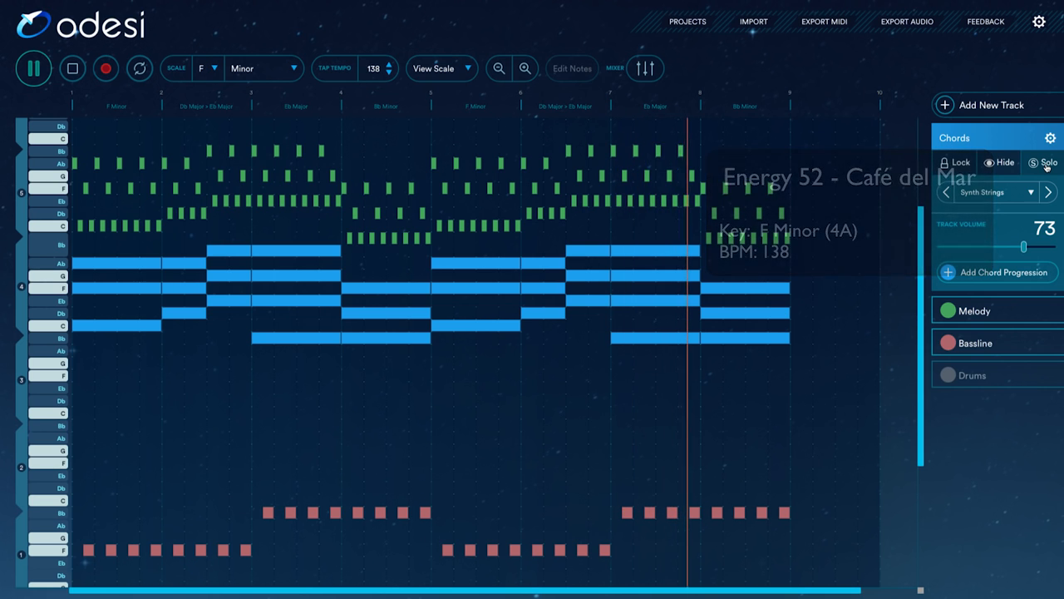
Solo the Chords track to hear the i–VI–VII–iv progression, then add the bassline.
click(1045, 162)
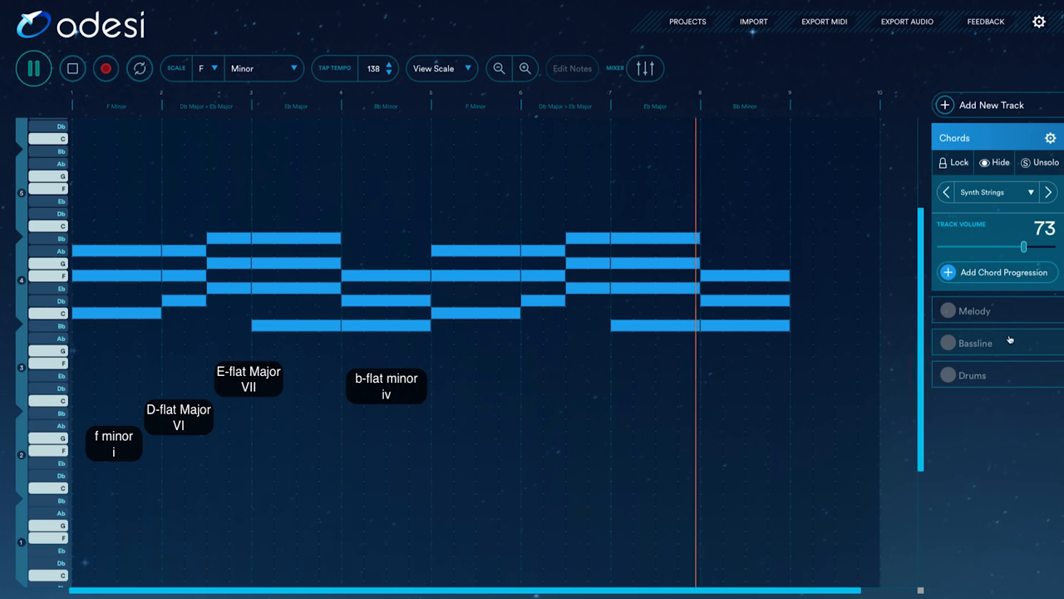
click(974, 343)
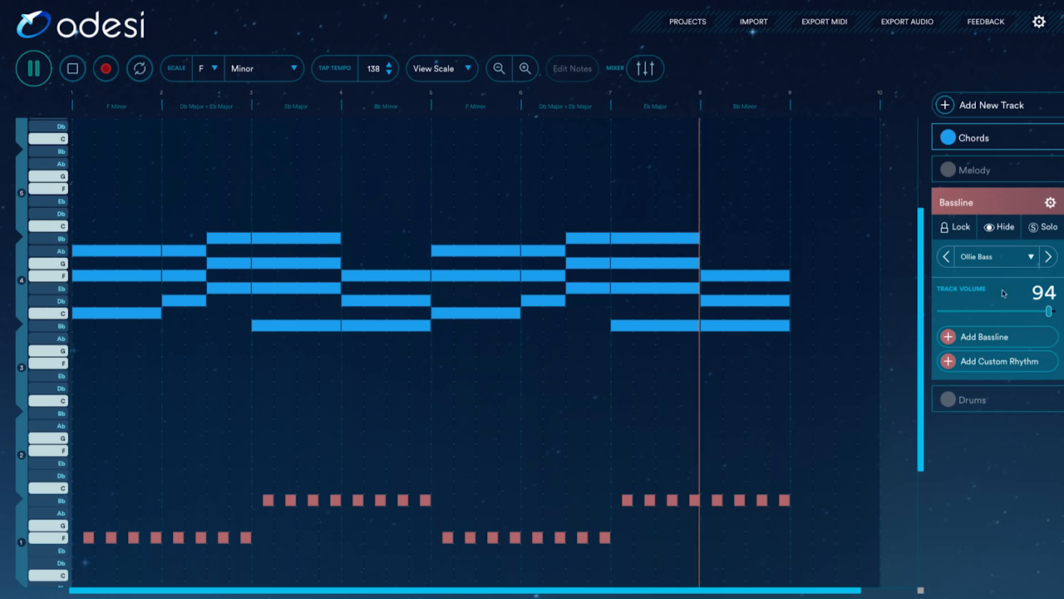
Bring melody and Drums back so all tracks play together.
click(955, 170)
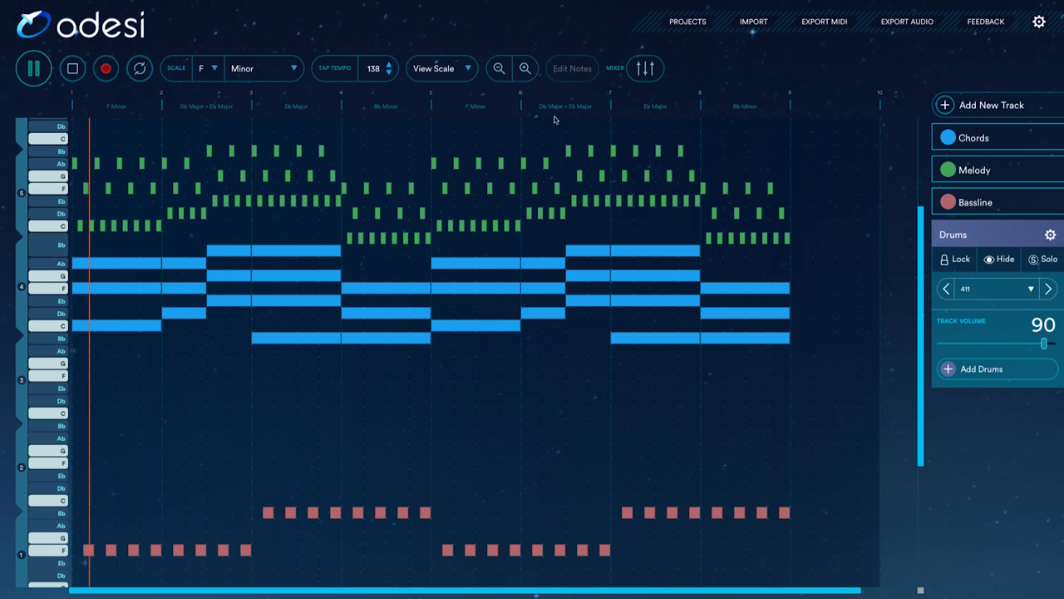
Switch the piano roll to View Folded from the view-mode dropdown.
click(434, 69)
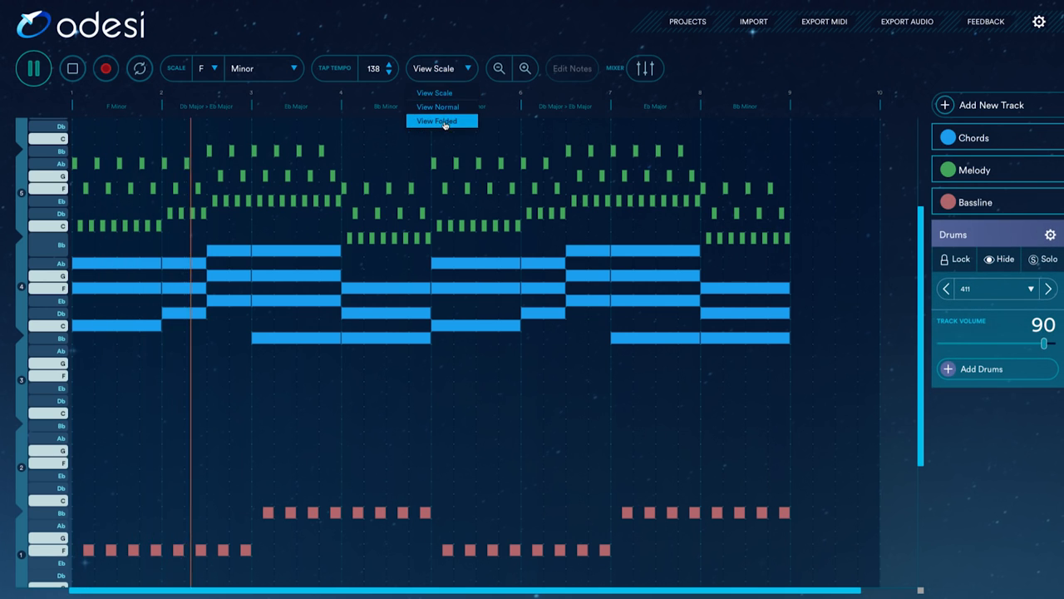
click(436, 120)
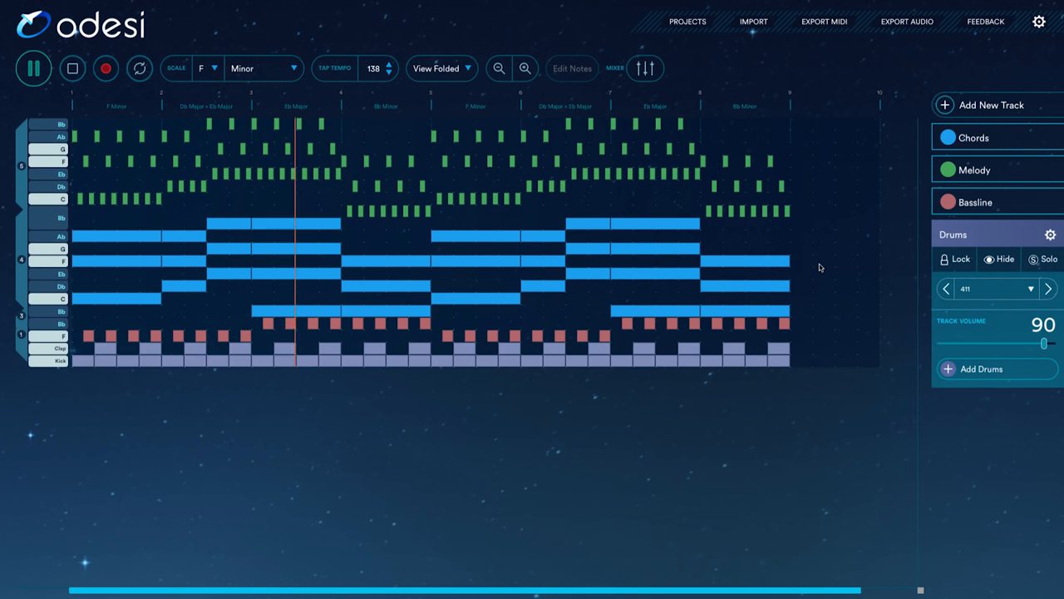